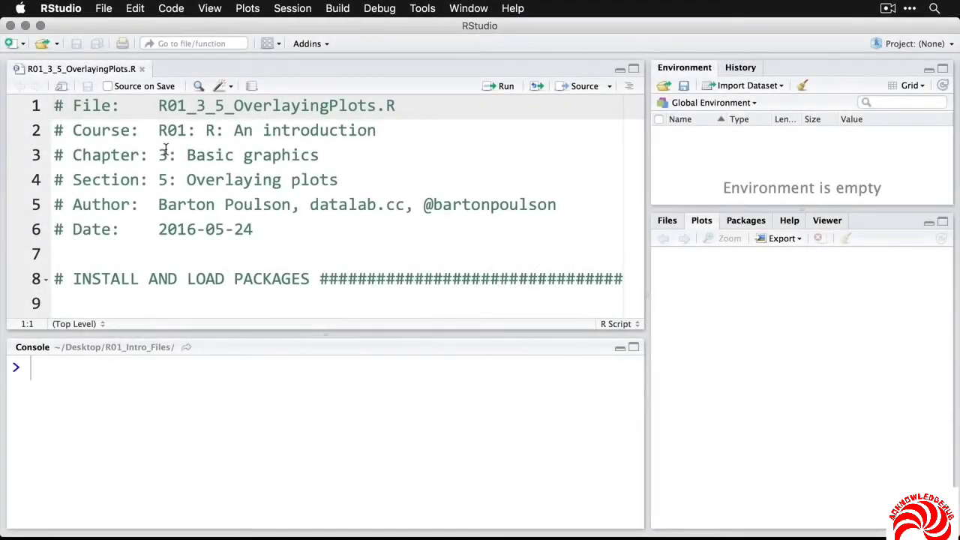
Run library(datasets) and show the lynx help page in the Help pane.
{"action": "scroll", "scroll_direction": "down", "scroll_amount": 3}
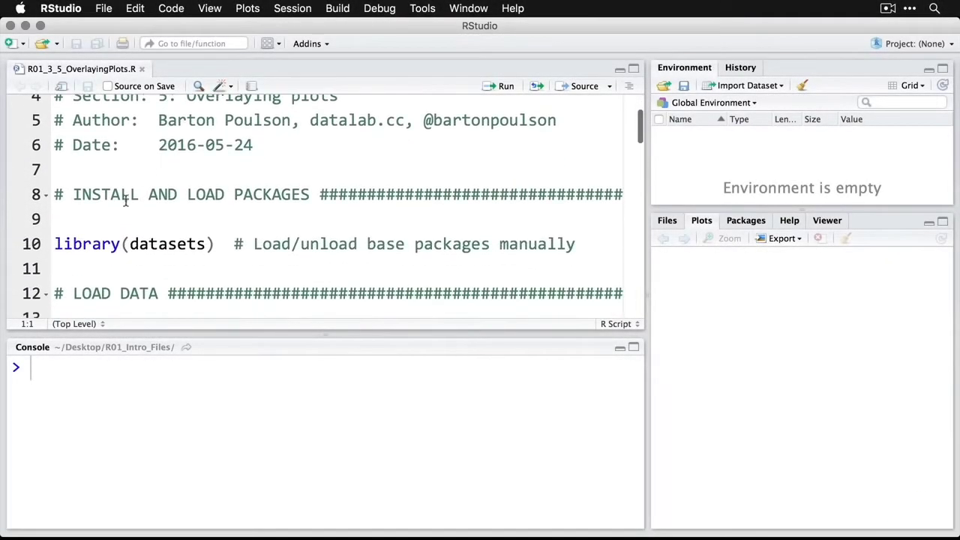
{"action": "left_click", "coordinate": [58, 243]}
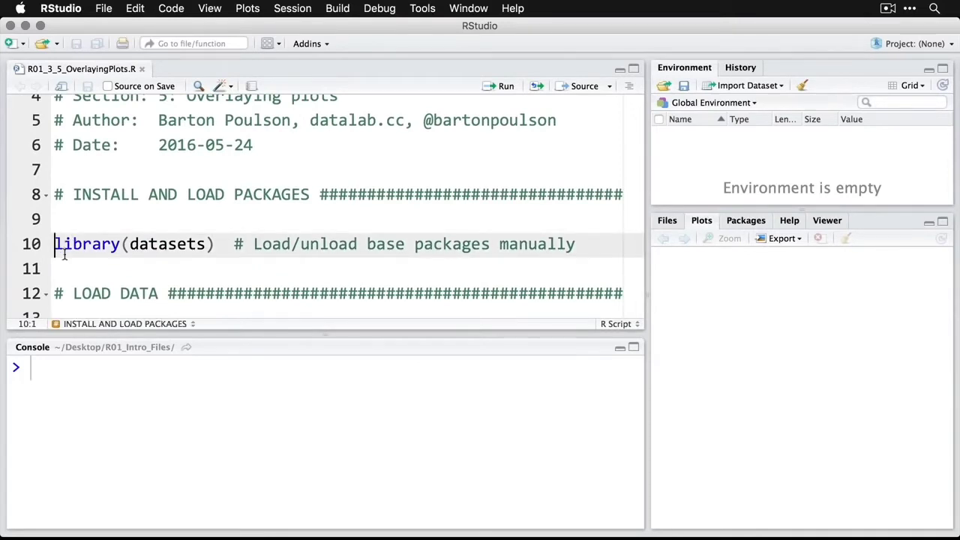
{"action": "left_click", "coordinate": [506, 85]}
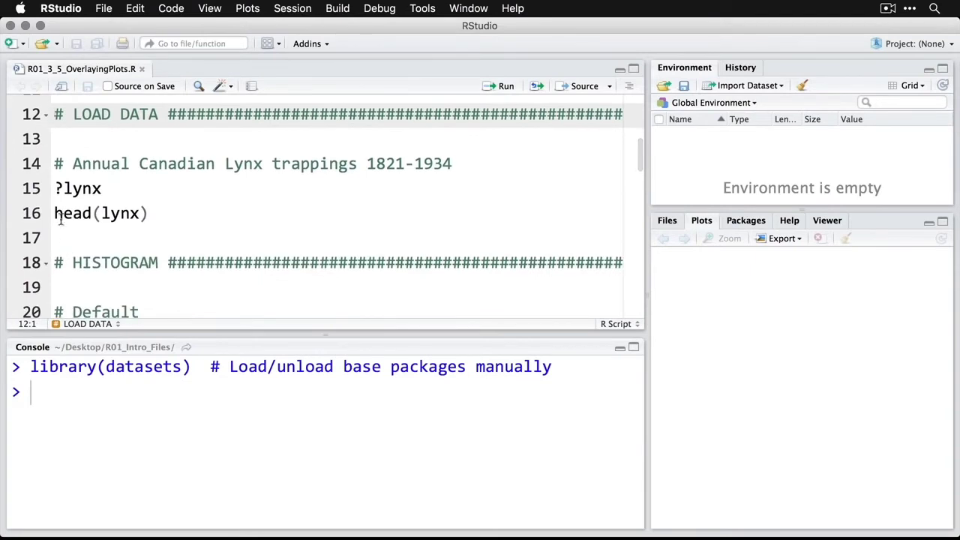
{"action": "left_click", "coordinate": [57, 189]}
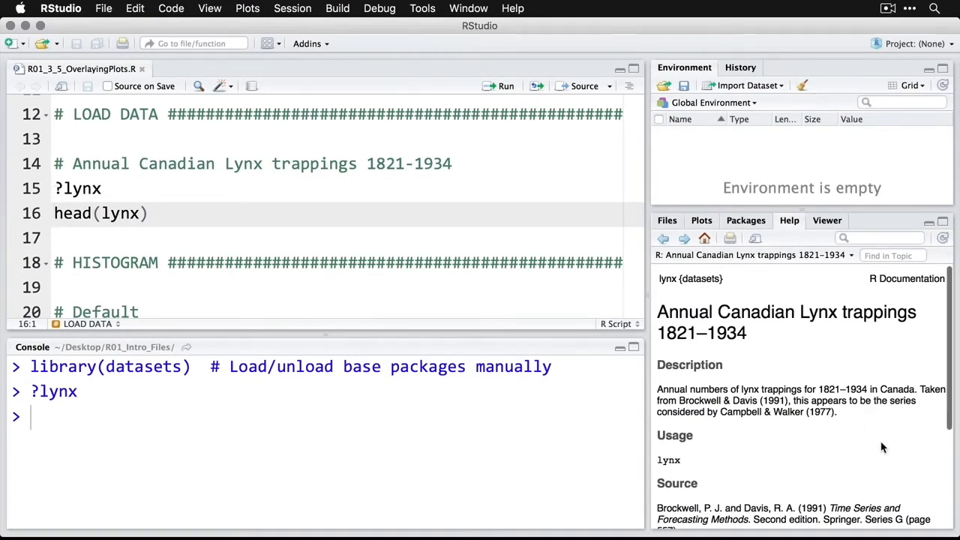
Run head(lynx) to print the first six trapping counts in the console.
{"action": "scroll", "scroll_direction": "down", "scroll_amount": 3}
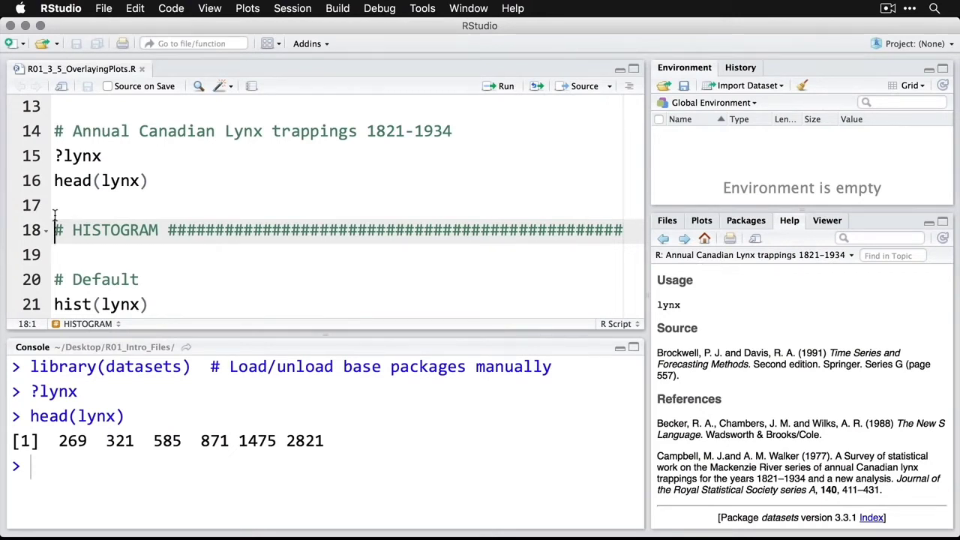
Run hist(lynx) to draw the default histogram in the Plots pane.
{"action": "scroll", "scroll_direction": "down", "scroll_amount": 3}
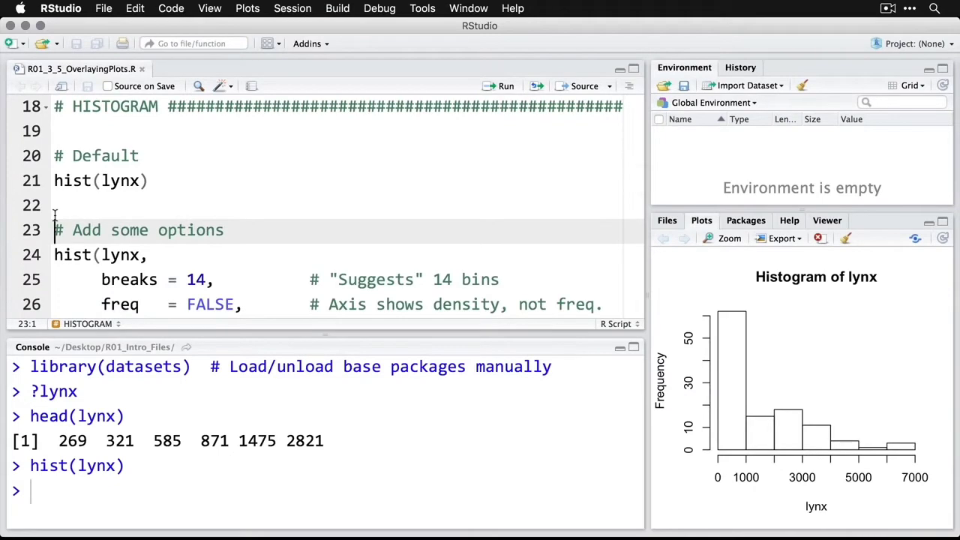
{"action": "left_click", "coordinate": [723, 237]}
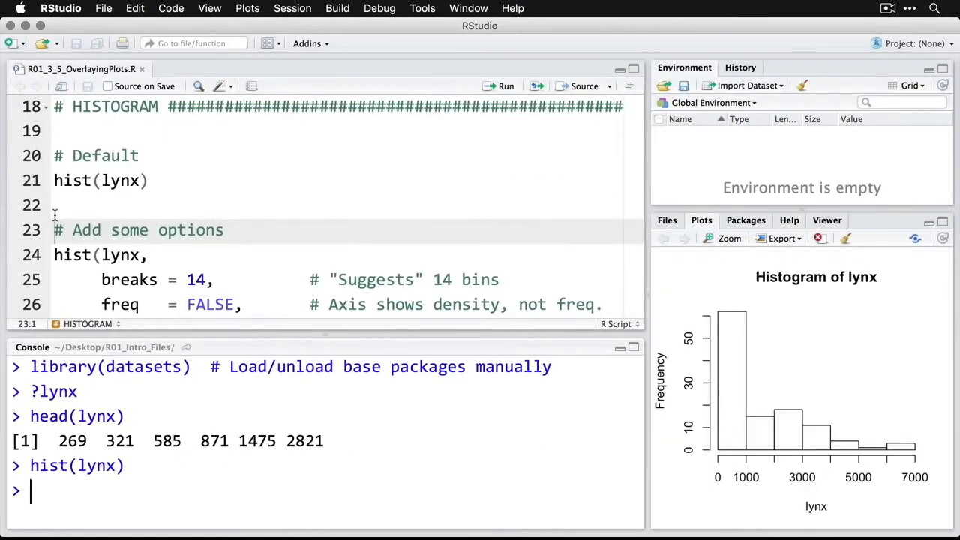
Run hist(lynx, breaks = 14, freq = FALSE, col = "thistle1") with the new title and x-axis label.
{"action": "scroll", "scroll_direction": "down", "scroll_amount": 3}
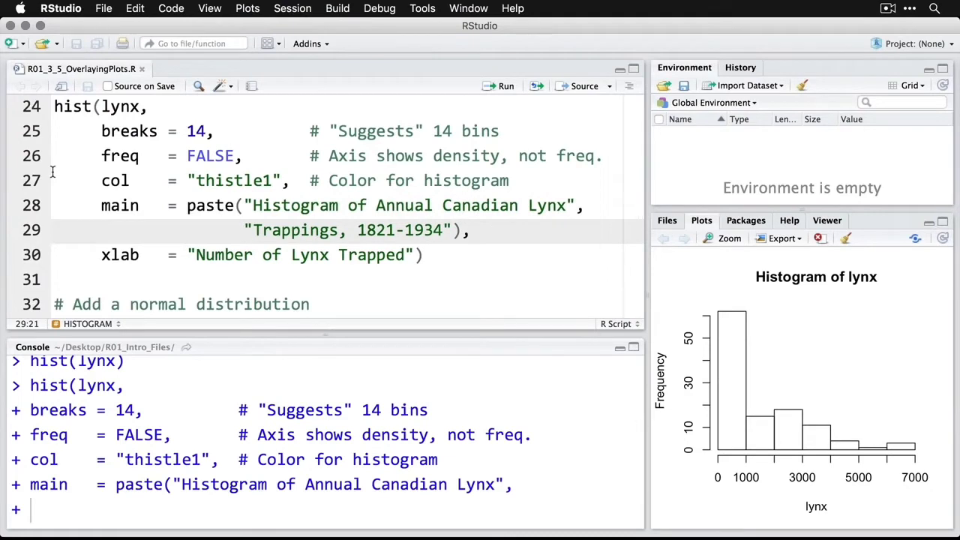
{"action": "scroll", "scroll_direction": "down", "scroll_amount": 3}
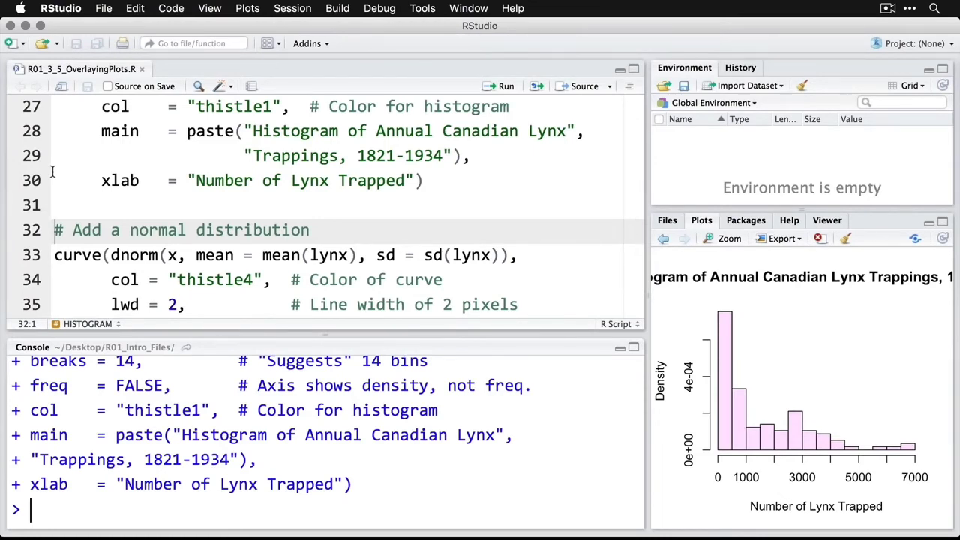
Add the curve(dnorm) overlay in thistle4 with lwd 2, then zoom the plot into its own window.
{"action": "scroll", "scroll_direction": "down", "scroll_amount": 3}
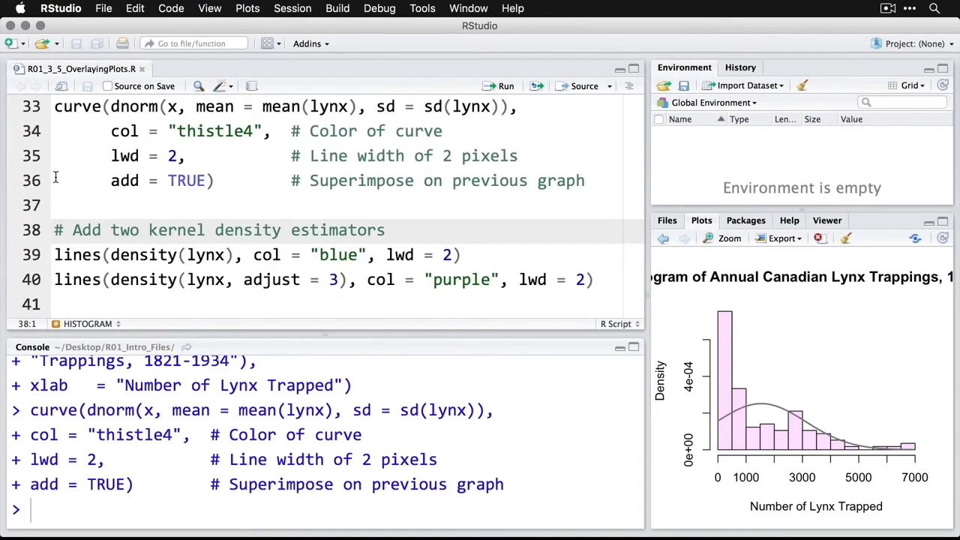
{"action": "left_click", "coordinate": [723, 237]}
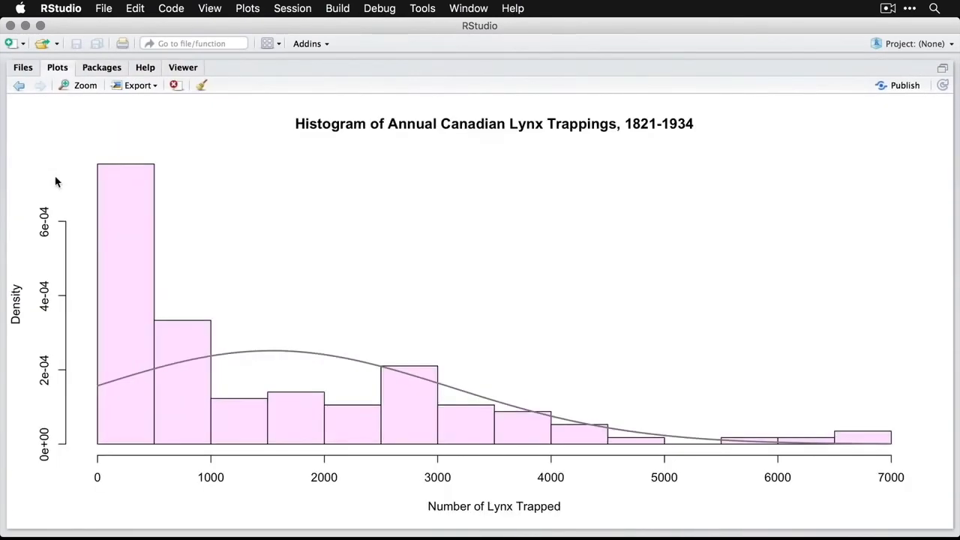